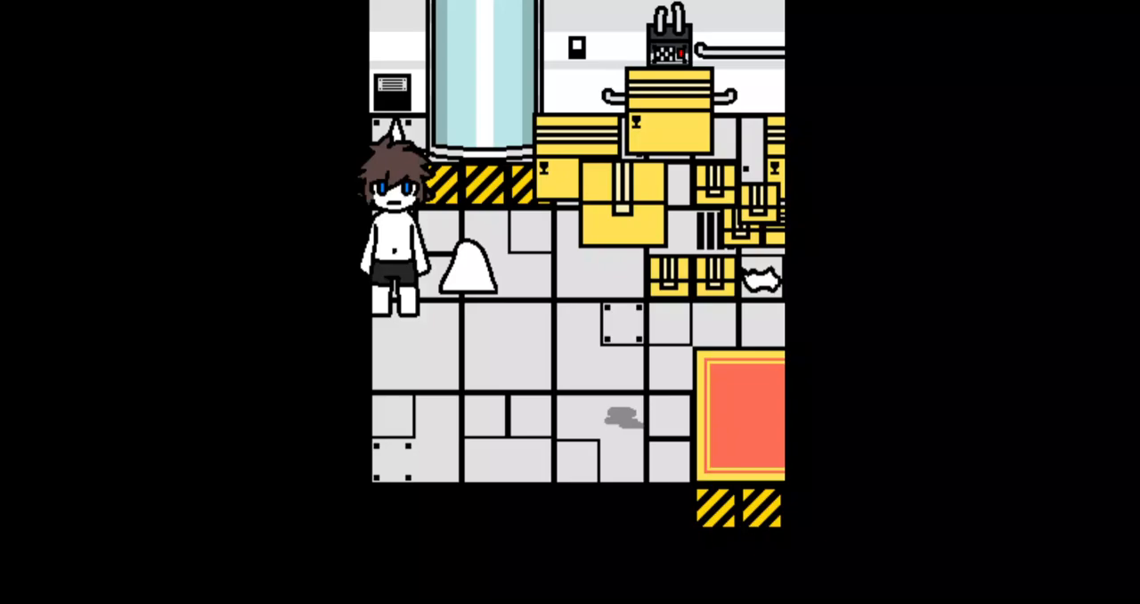
- Walk the character up through the white tiled lab among the yellow crates
{"action": "key", "text": "Up"}
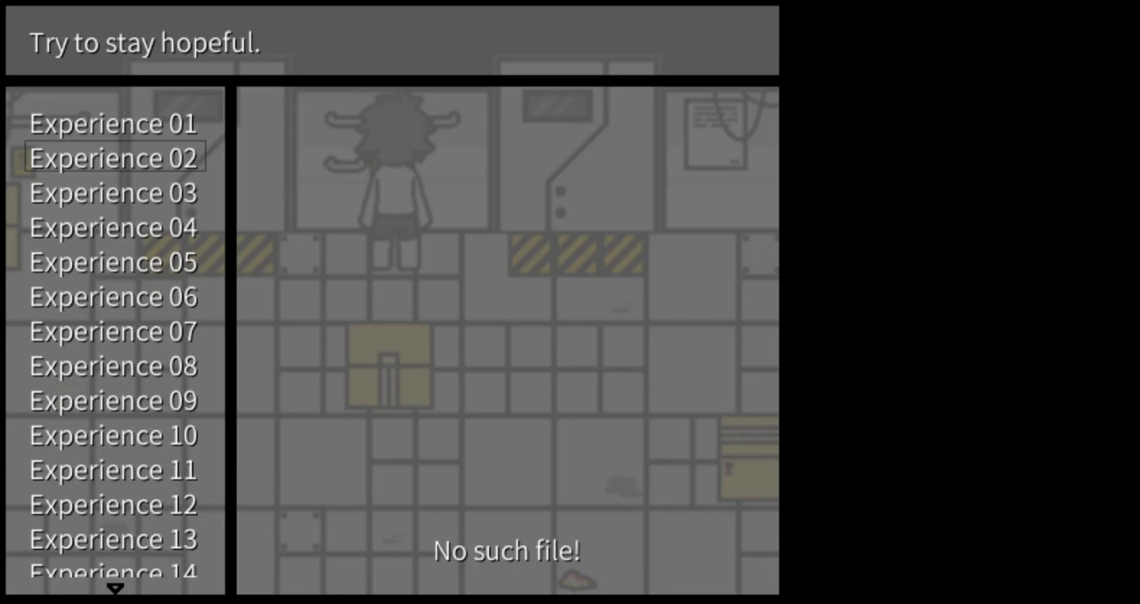
- Choose Save from the game menu to show the Experience 01 onward slot list
{"action": "left_click", "coordinate": [114, 122]}
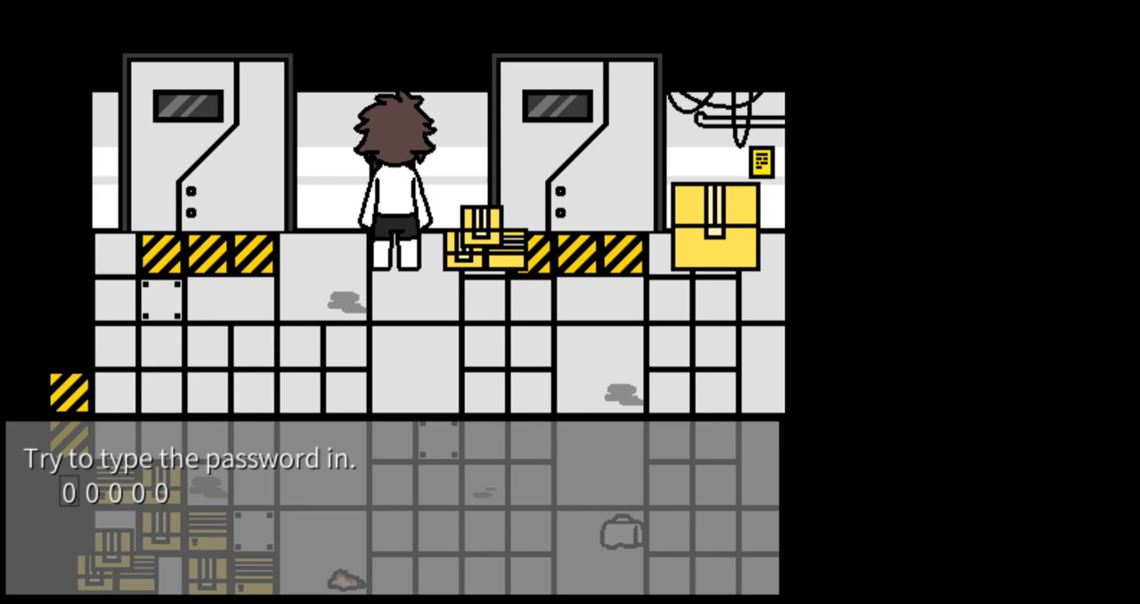
- Enter 7 as the first digit of the door password, heading toward 7 1 0 0 0
{"action": "type", "text": "7 1"}
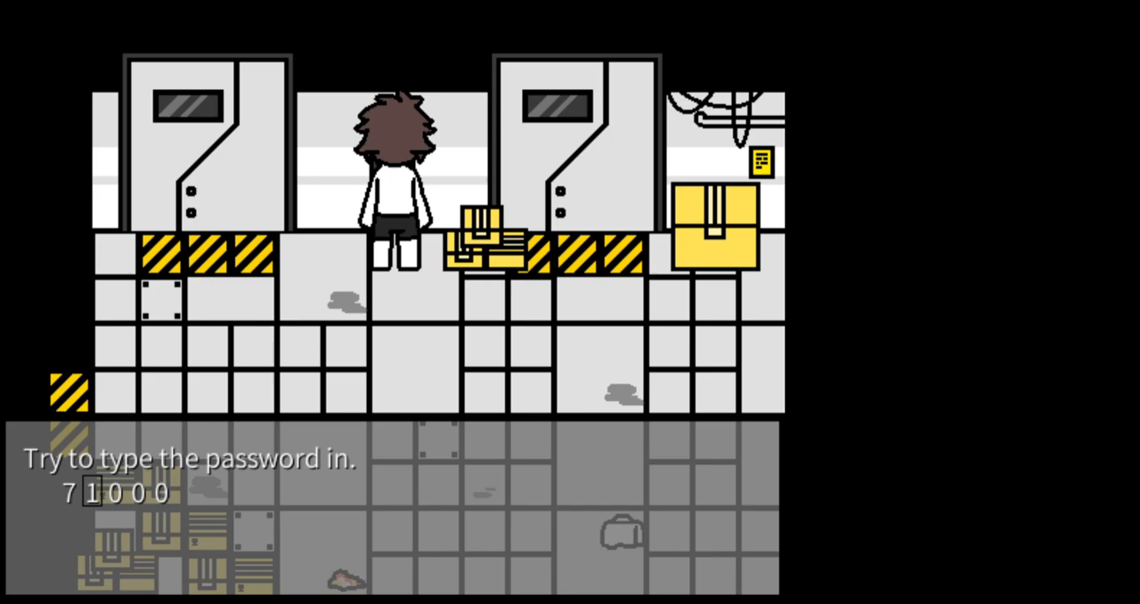